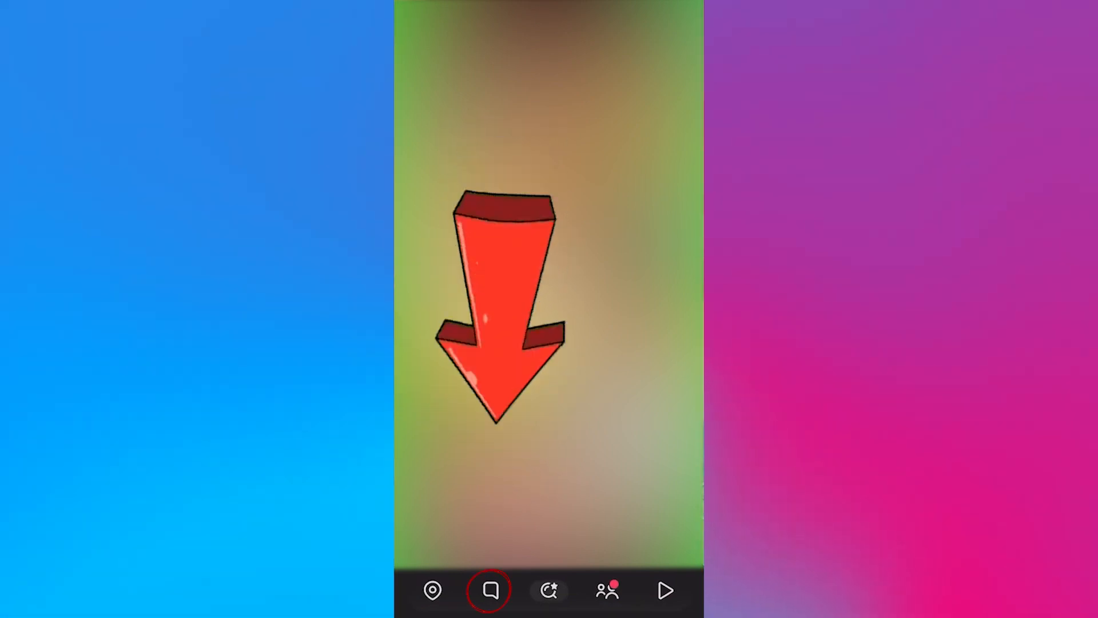
- Switch from the camera view to the Chat screen with the Groups, Stories and Best Friends filters
click(490, 590)
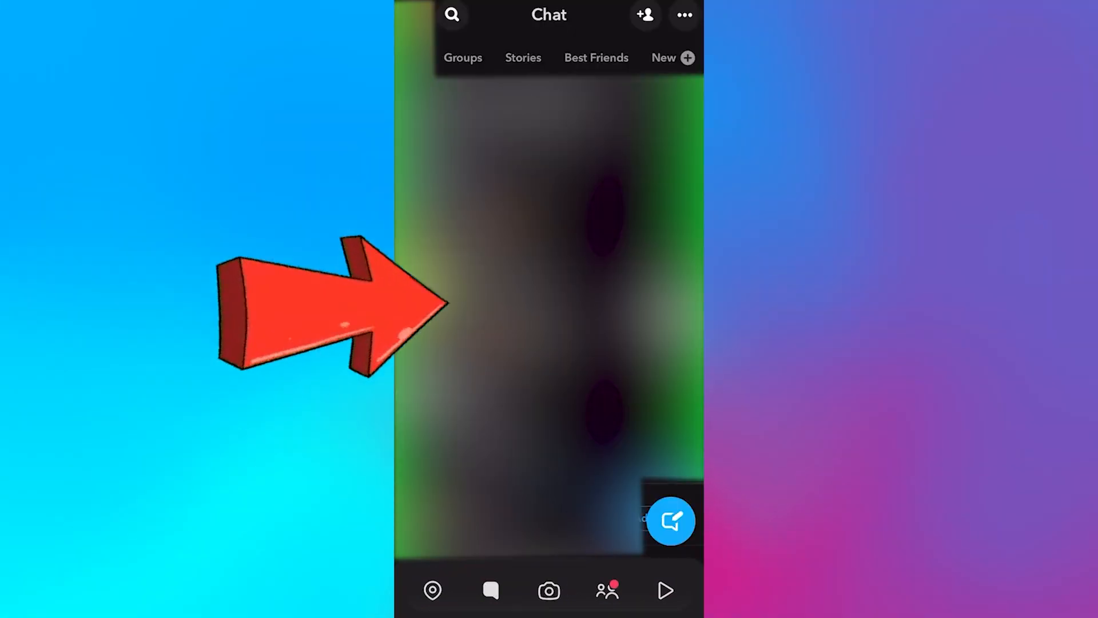